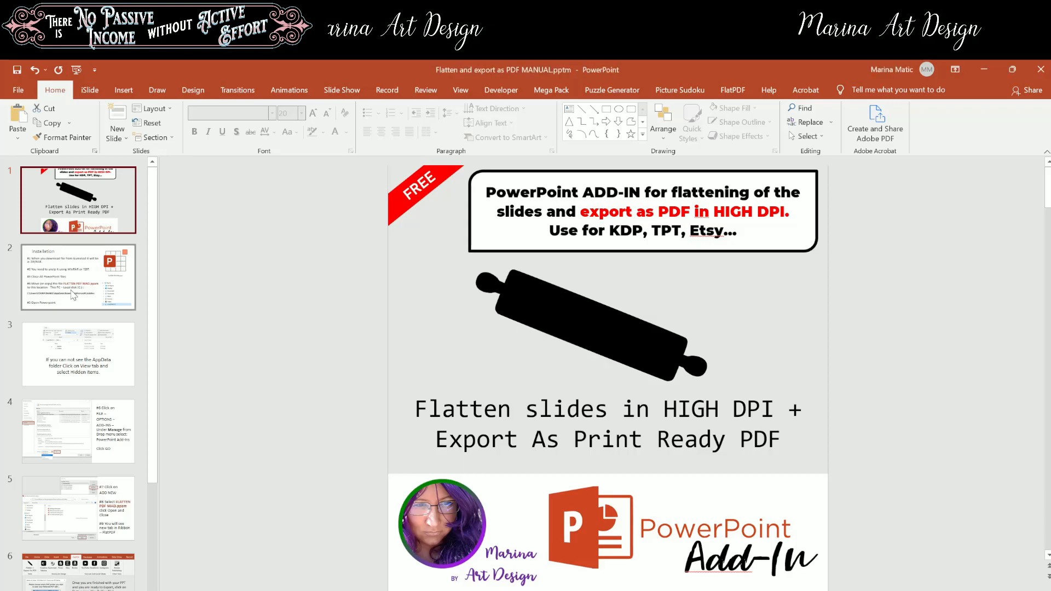
Step: Show slide 2 with the FLATTEN PDF MAD installation instructions
{"action": "left_click", "coordinate": [78, 277]}
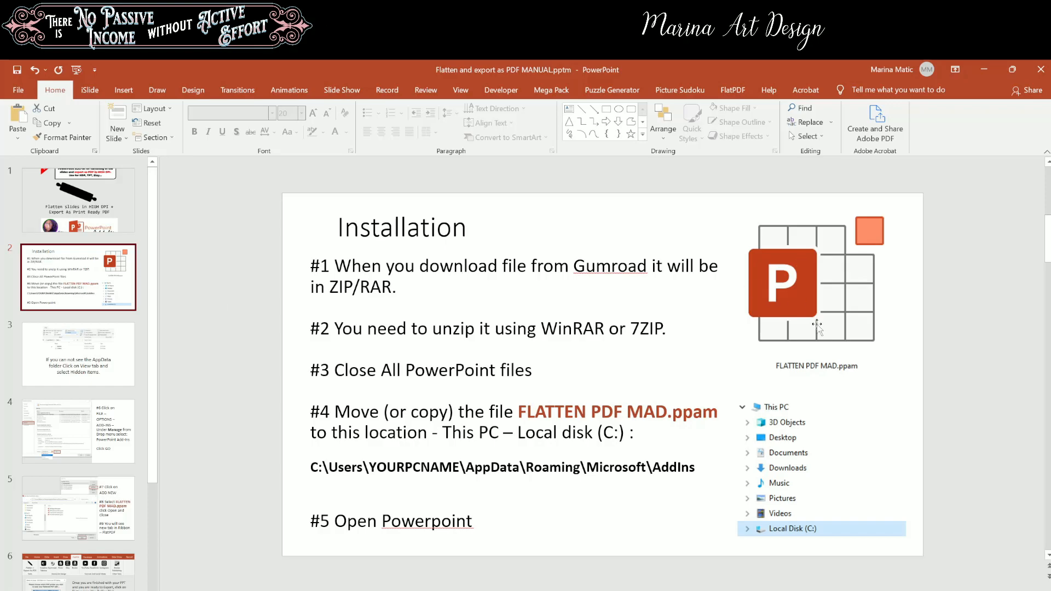
{"action": "mouse_move", "coordinate": [774, 333]}
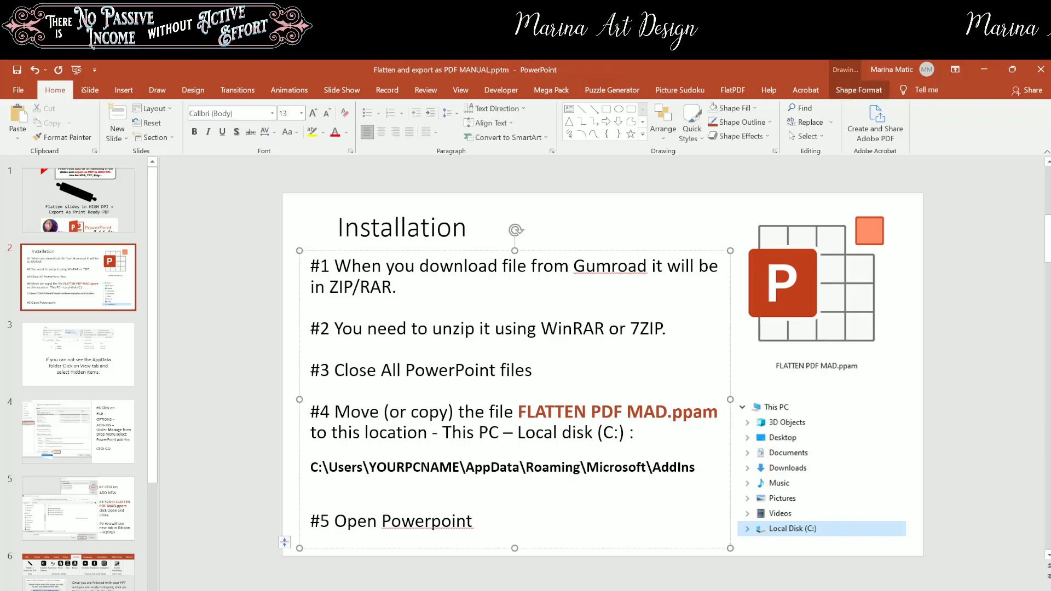
Step: View slide 3 on the hidden AppData folder, then slide 4 on managing add-ins
{"action": "left_click", "coordinate": [77, 354]}
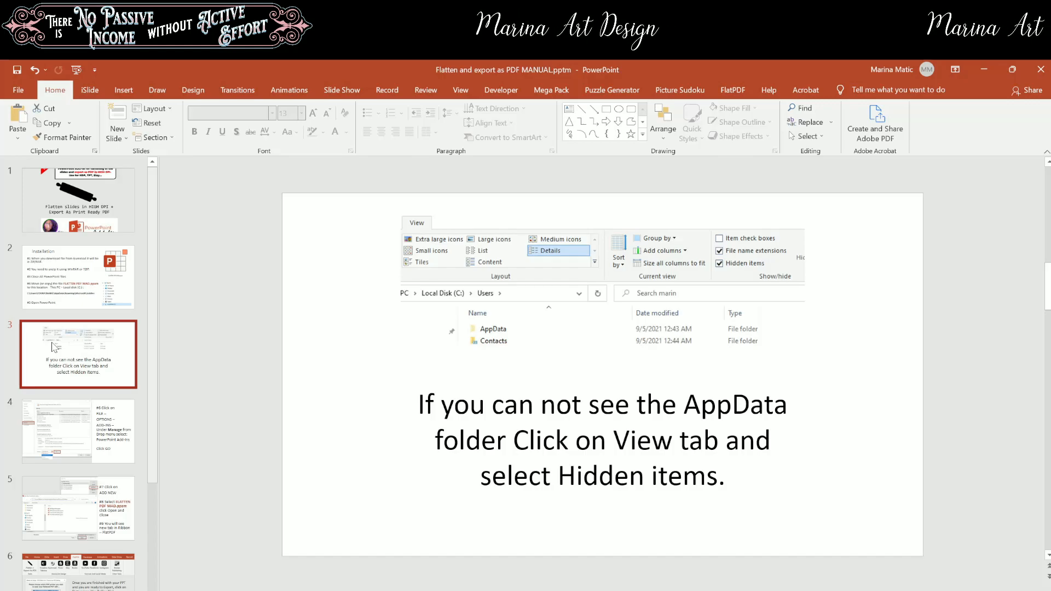
{"action": "mouse_move", "coordinate": [200, 335]}
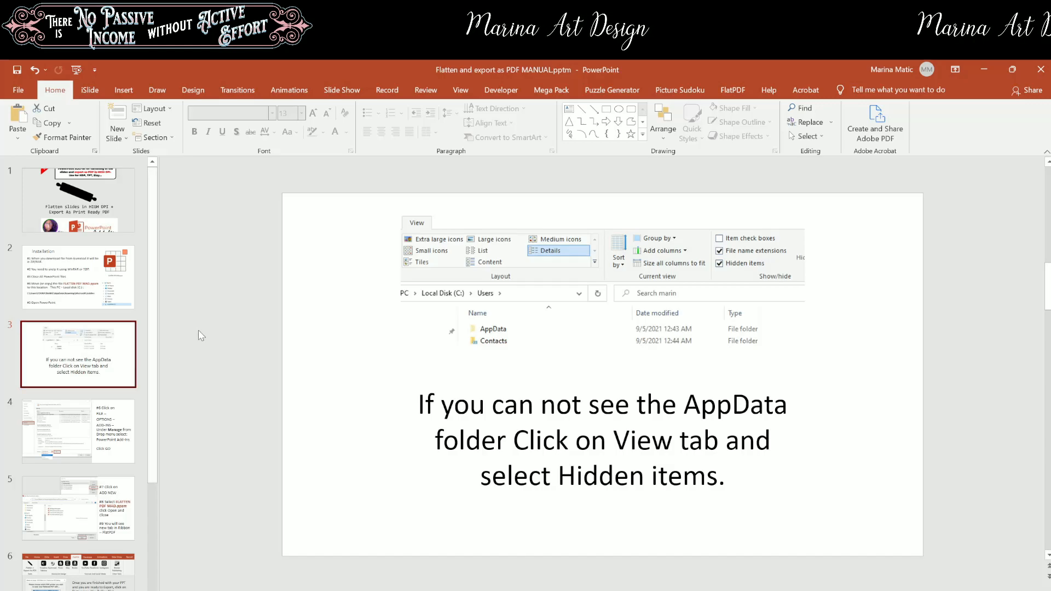
{"action": "mouse_move", "coordinate": [243, 407]}
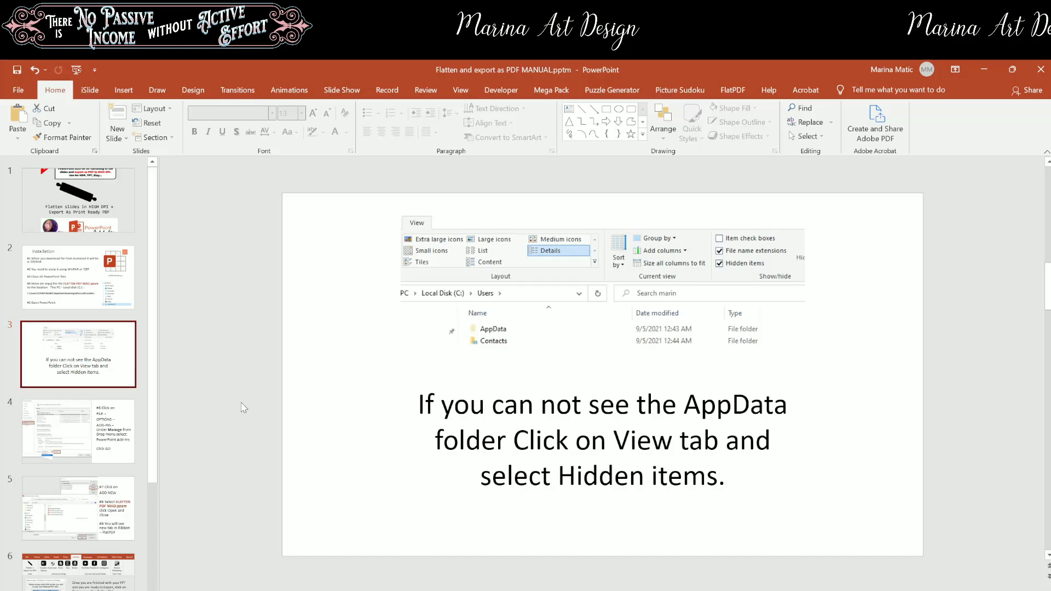
{"action": "left_click", "coordinate": [78, 430]}
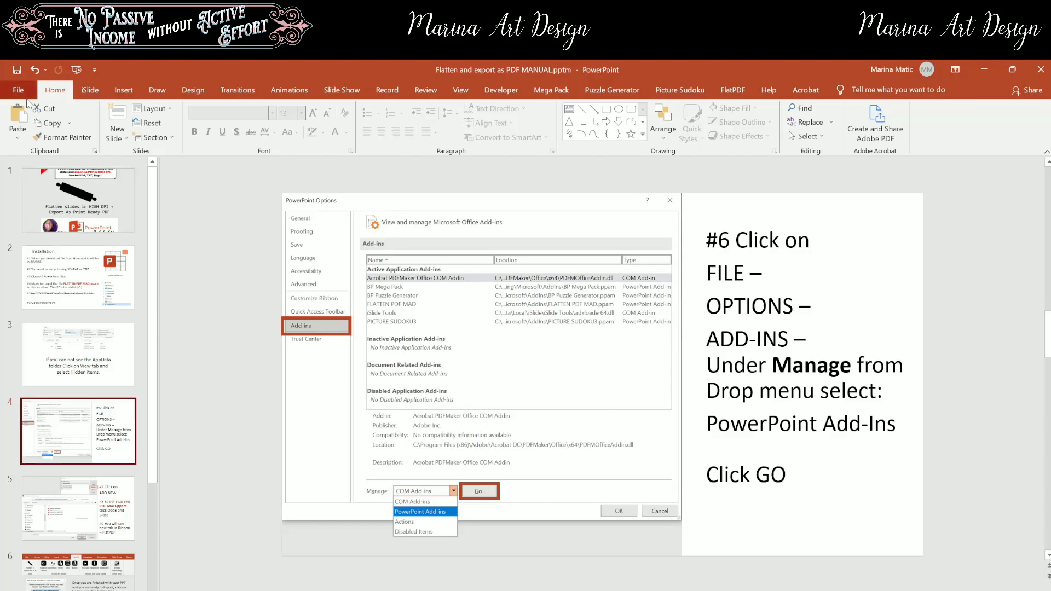
Step: Show PowerPoint Options' Add-ins section with Manage set to PowerPoint Add-ins
{"action": "left_click", "coordinate": [18, 89]}
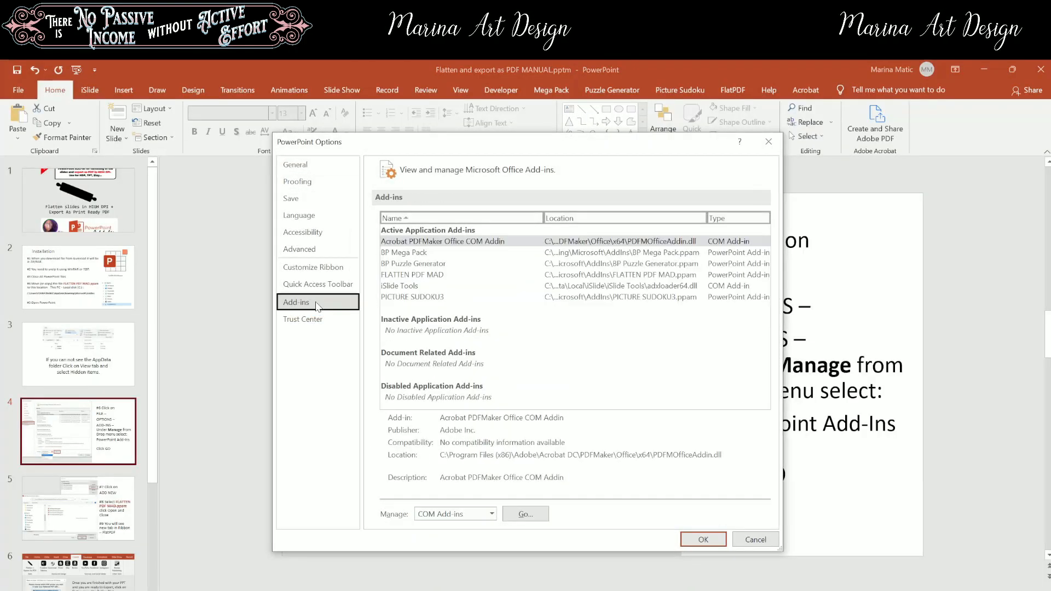
{"action": "mouse_move", "coordinate": [416, 521]}
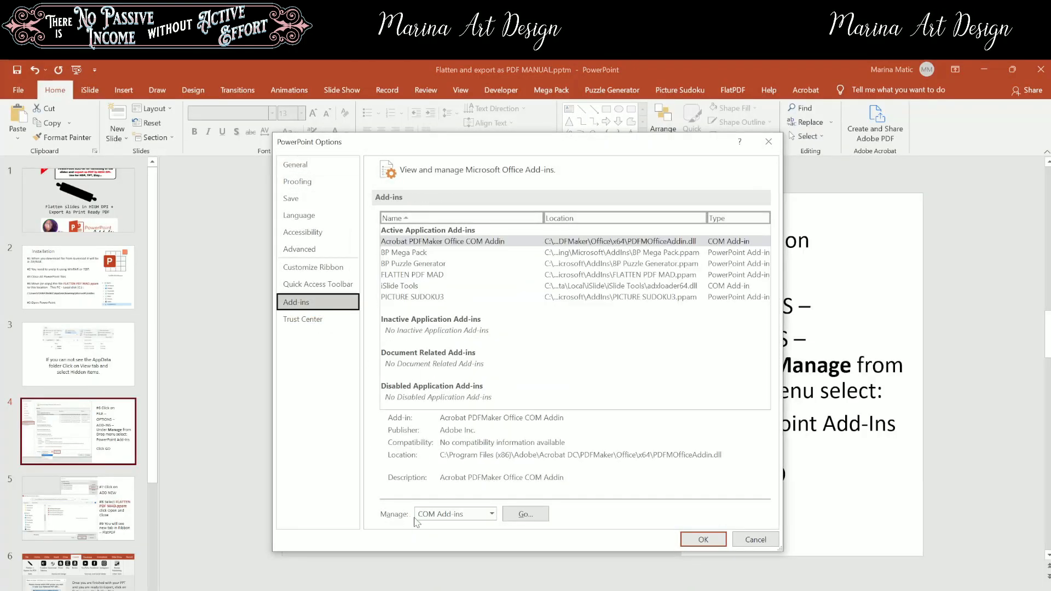
{"action": "left_click", "coordinate": [490, 513]}
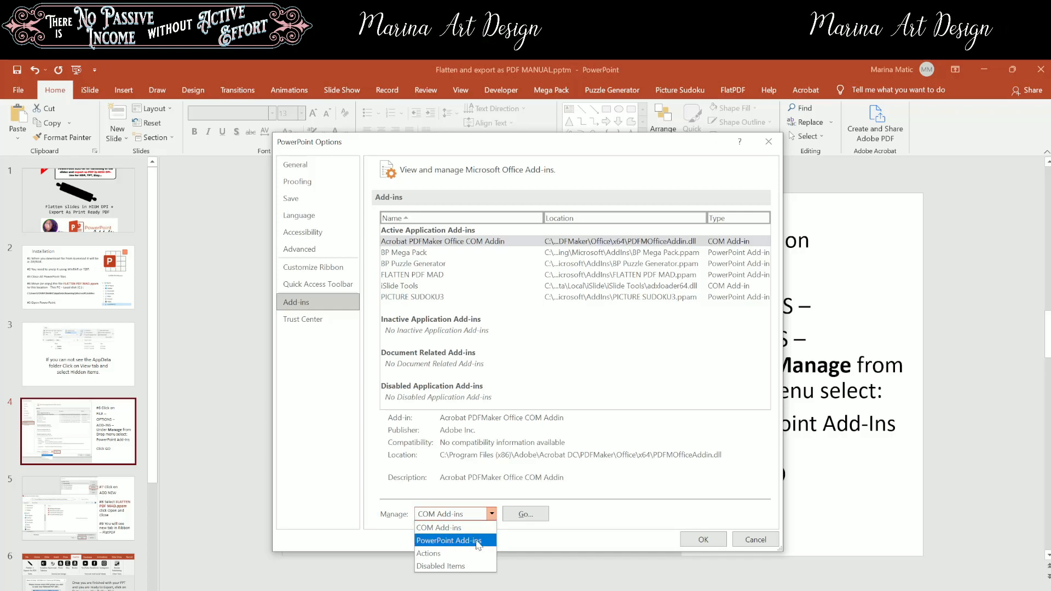
{"action": "left_click", "coordinate": [524, 513]}
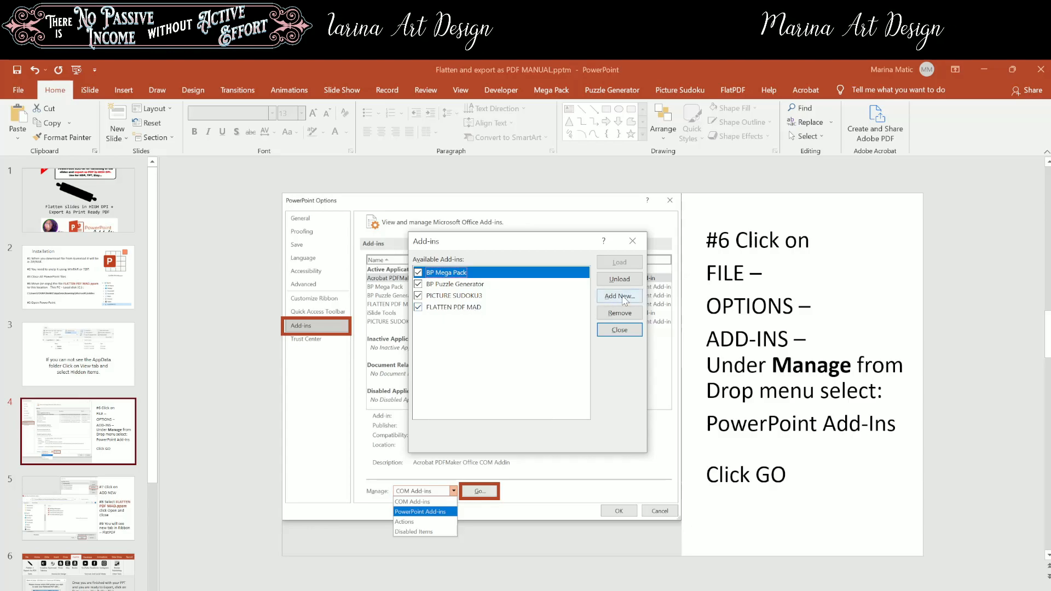
Step: Add FLATTEN PDF MAD.ppam as a new add-in and close the add-ins list
{"action": "left_click", "coordinate": [617, 296]}
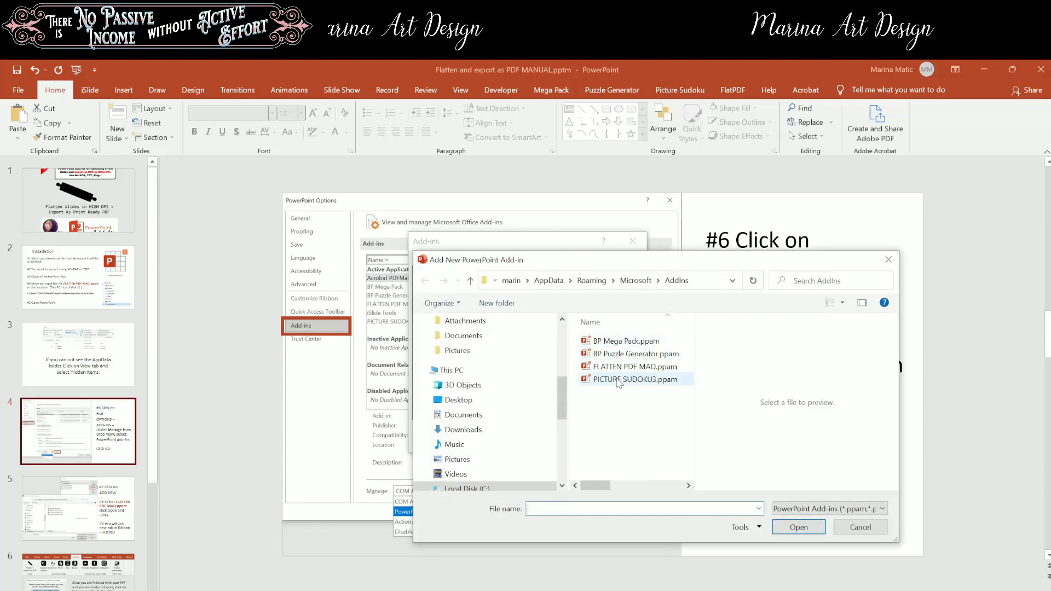
{"action": "left_click", "coordinate": [632, 366]}
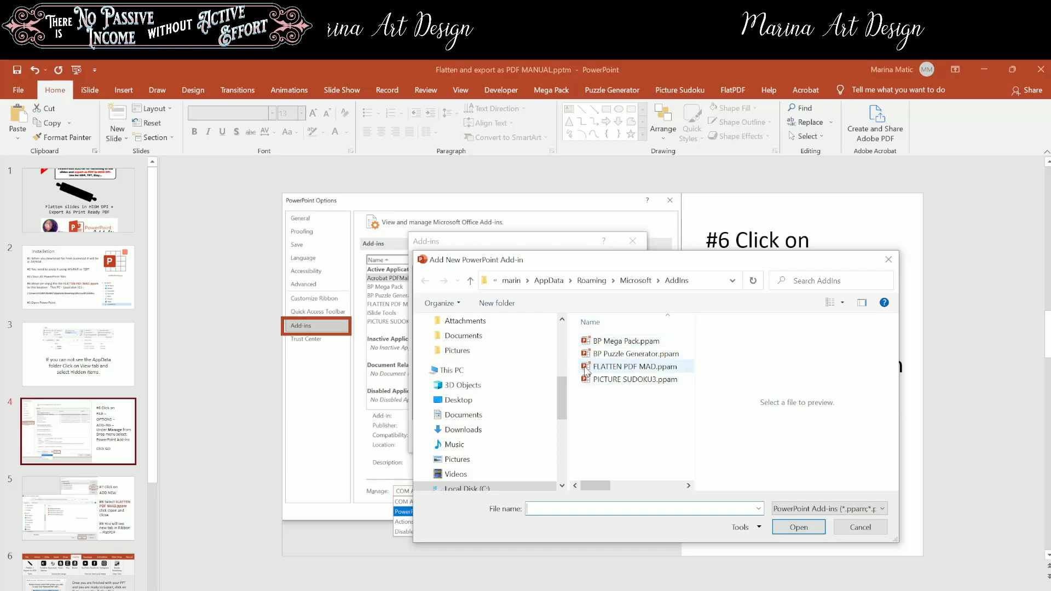
{"action": "mouse_move", "coordinate": [606, 371]}
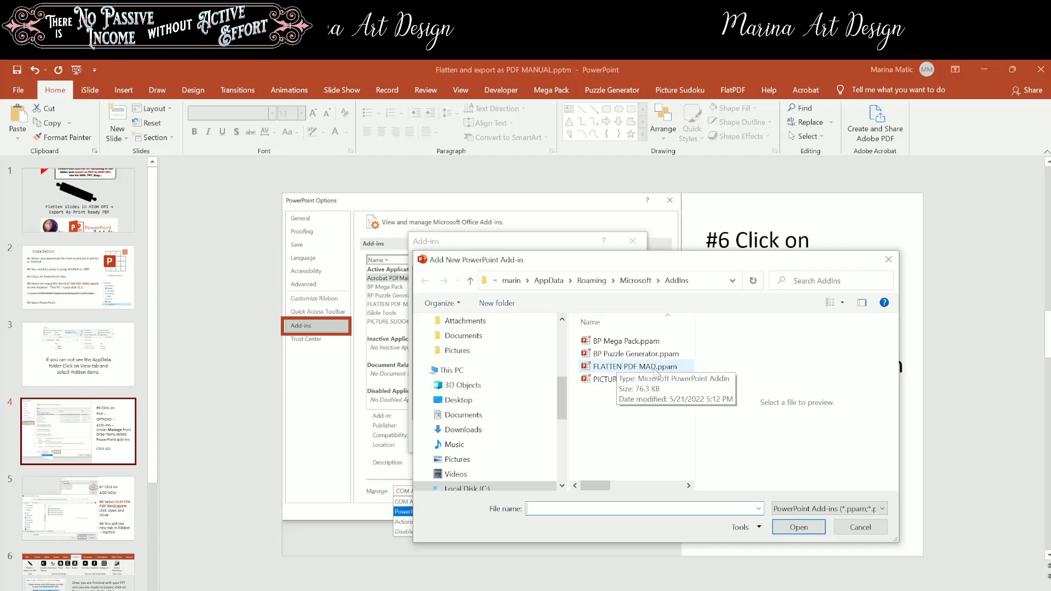
{"action": "left_click", "coordinate": [634, 366]}
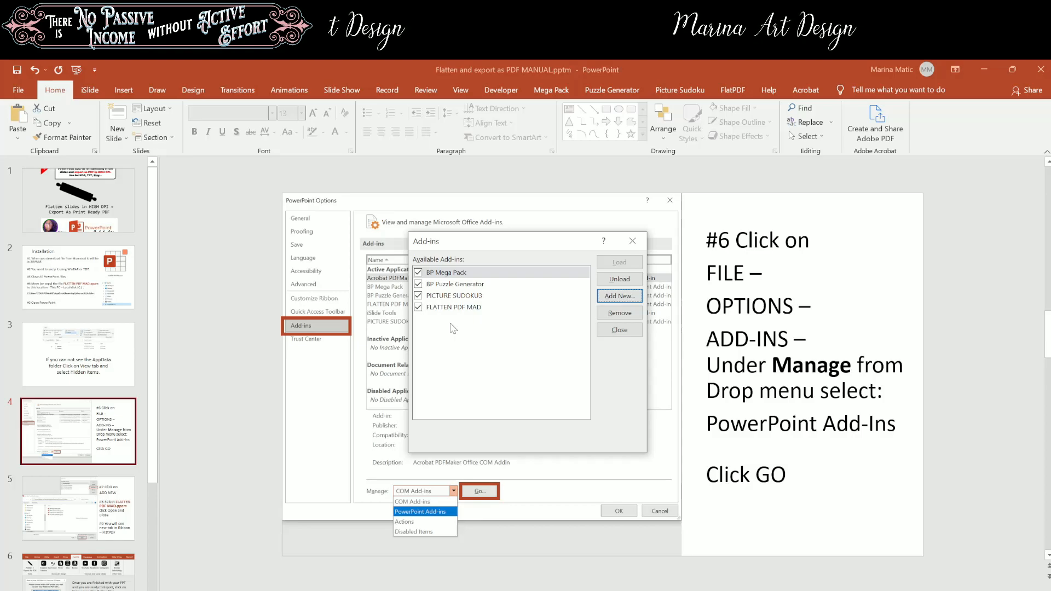
{"action": "mouse_move", "coordinate": [631, 241]}
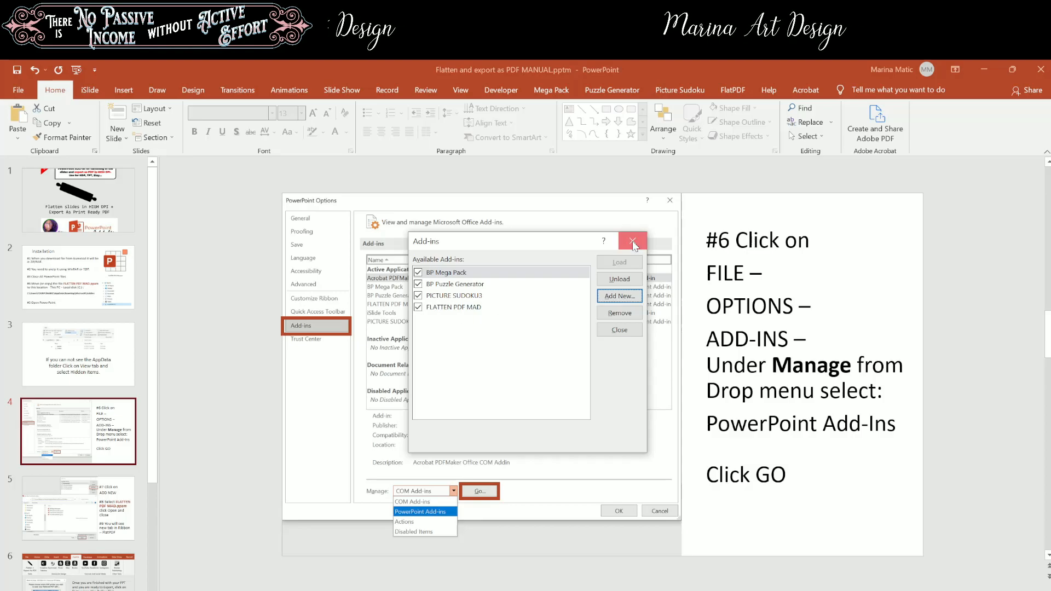
{"action": "left_click", "coordinate": [618, 295]}
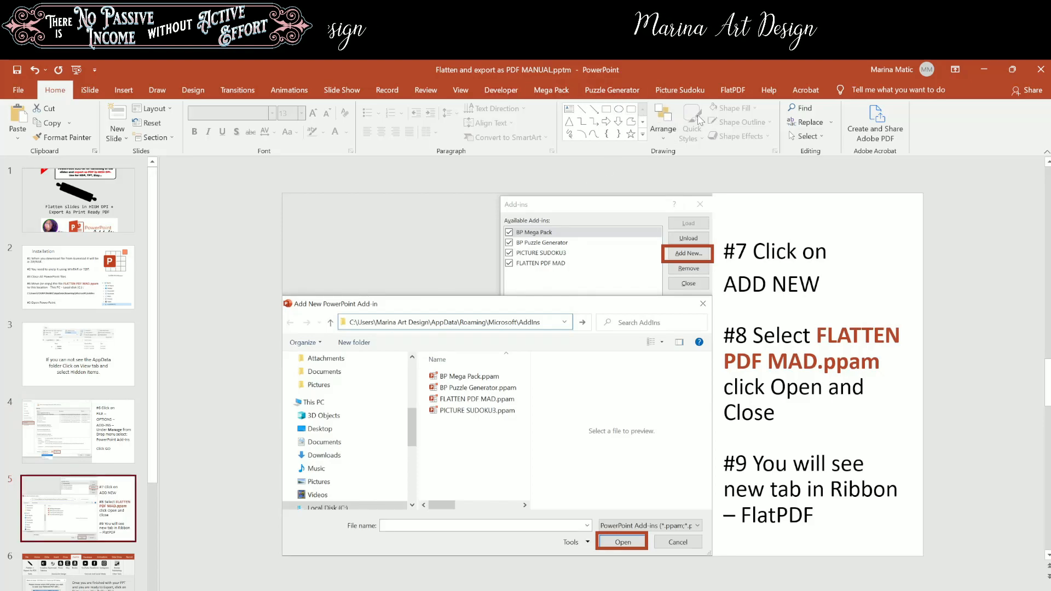
{"action": "mouse_move", "coordinate": [685, 179]}
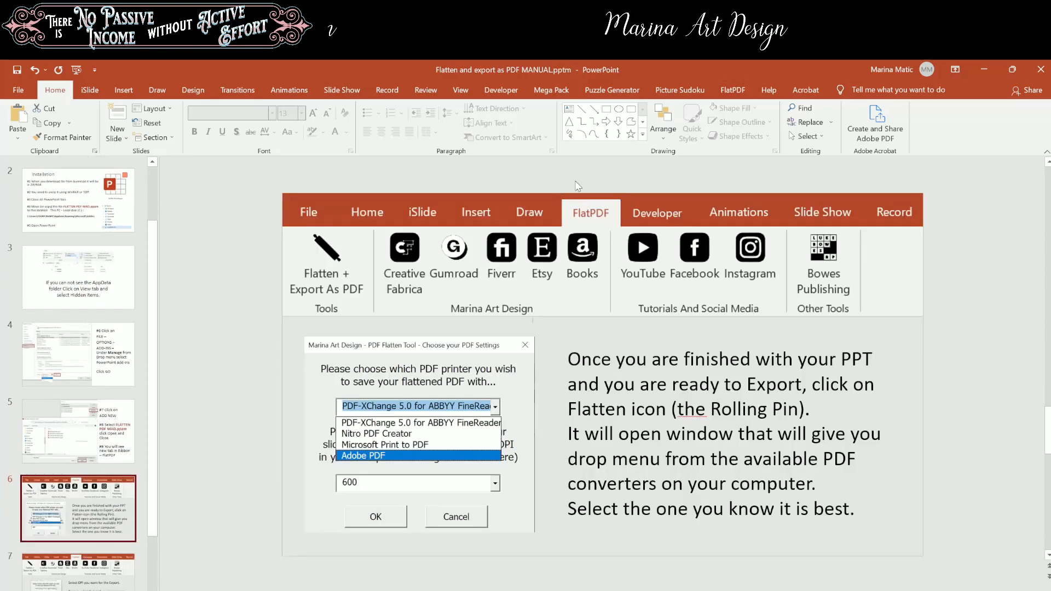
Step: Show the FlatPDF ribbon tab with slide 6 on flattening and exporting
{"action": "left_click", "coordinate": [732, 89]}
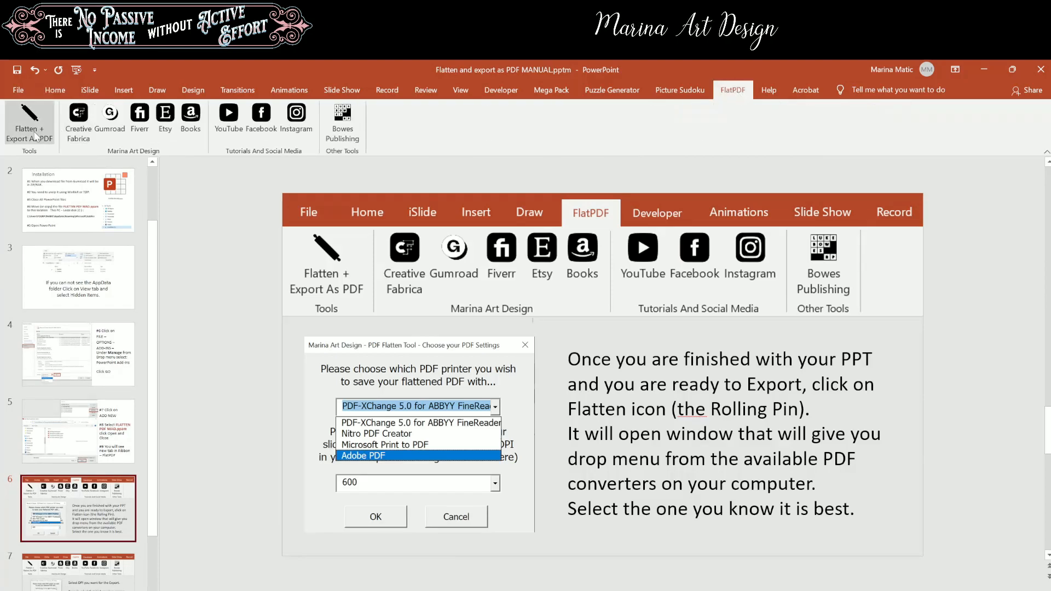
{"action": "mouse_move", "coordinate": [342, 123]}
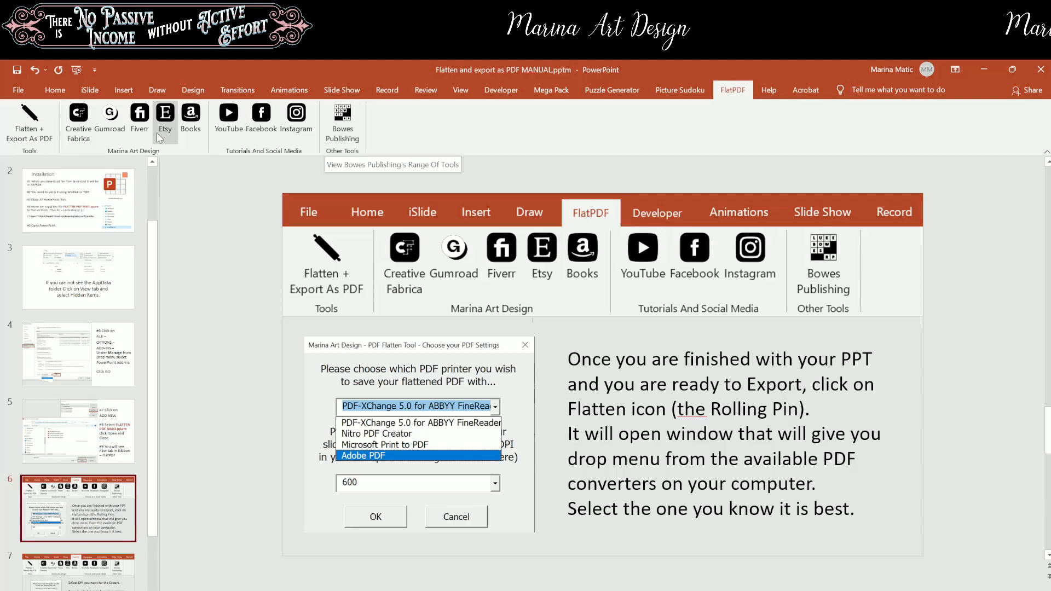
{"action": "mouse_move", "coordinate": [26, 122]}
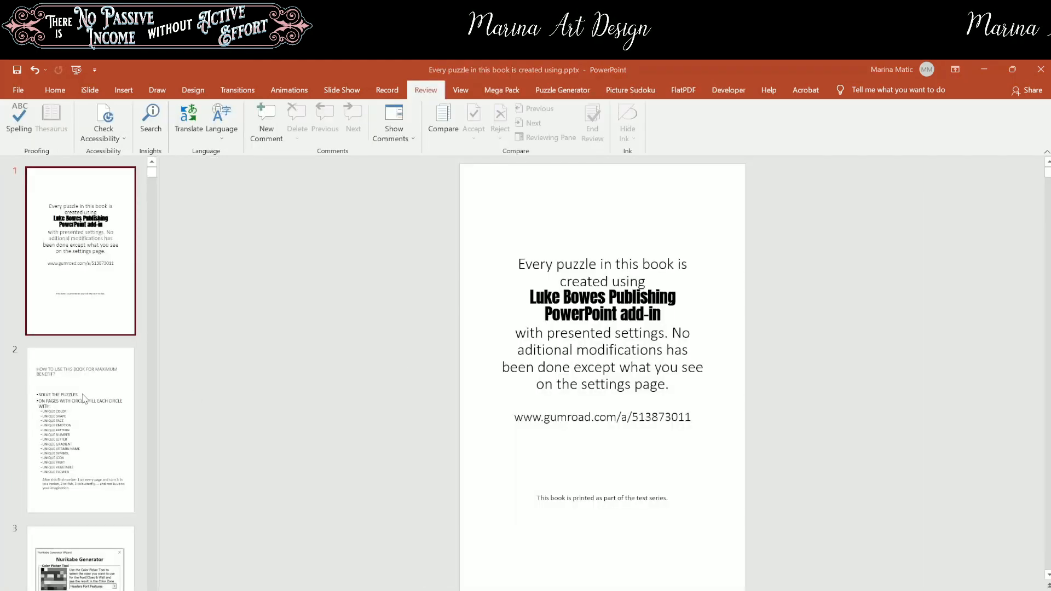
Step: Return to slide 1 of the puzzle book and show the FlatPDF ribbon tools
{"action": "scroll", "scroll_direction": "down", "scroll_amount": 3}
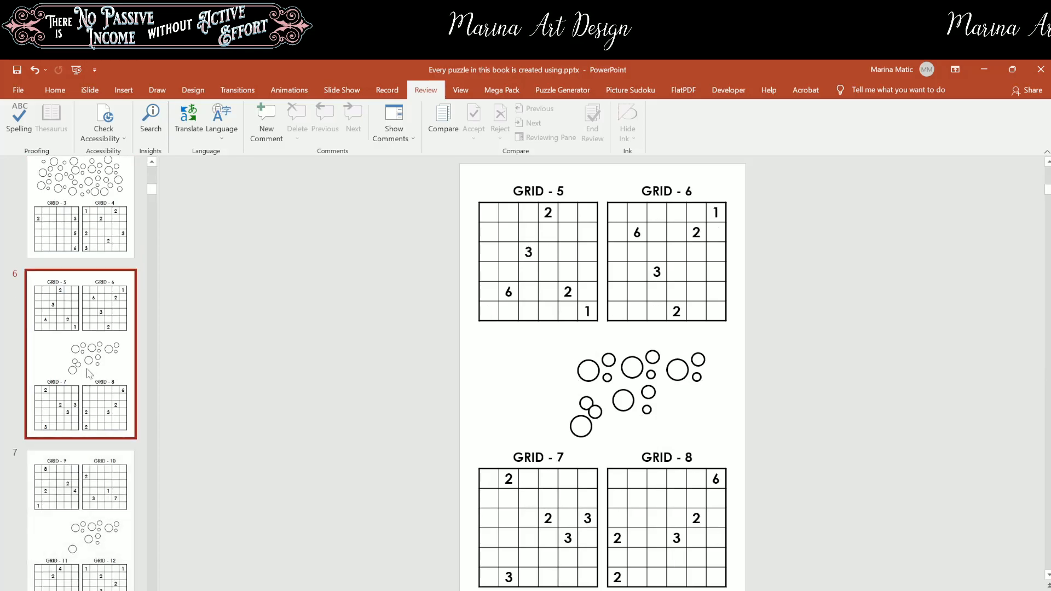
{"action": "scroll", "scroll_direction": "up", "scroll_amount": 3}
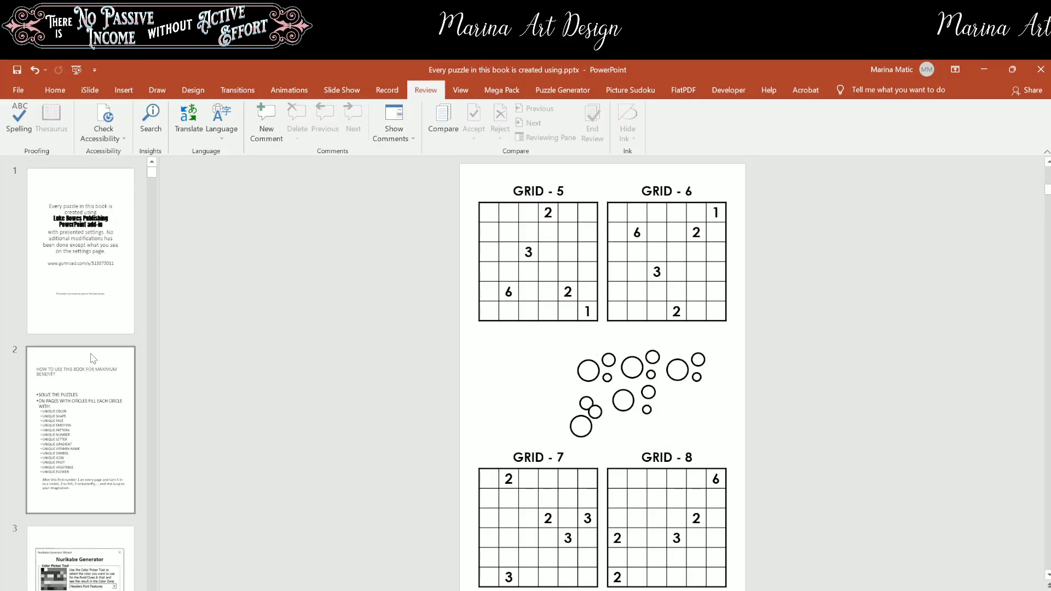
{"action": "left_click", "coordinate": [79, 251]}
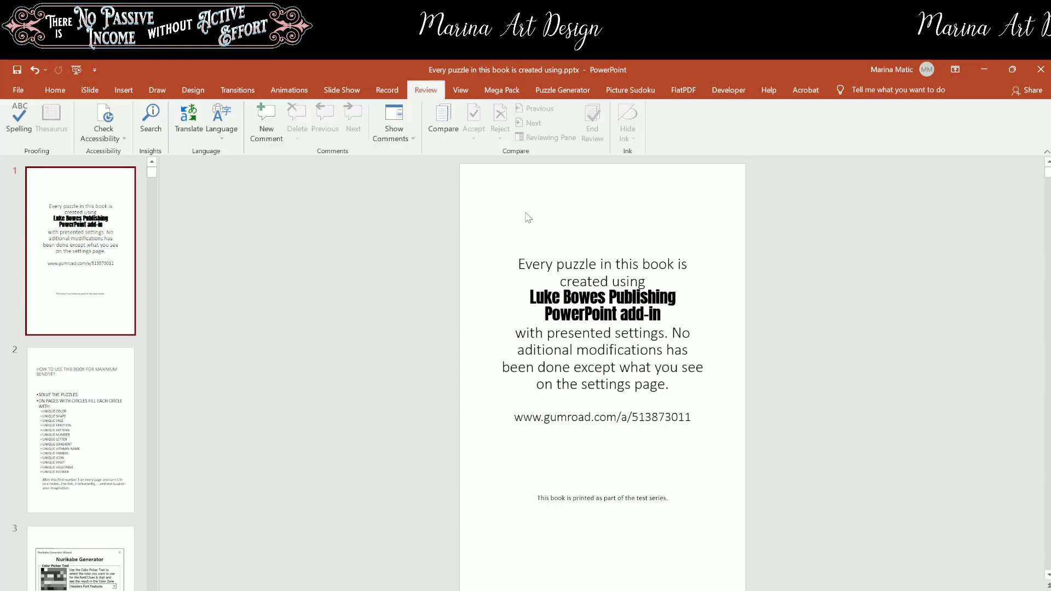
{"action": "left_click", "coordinate": [683, 89]}
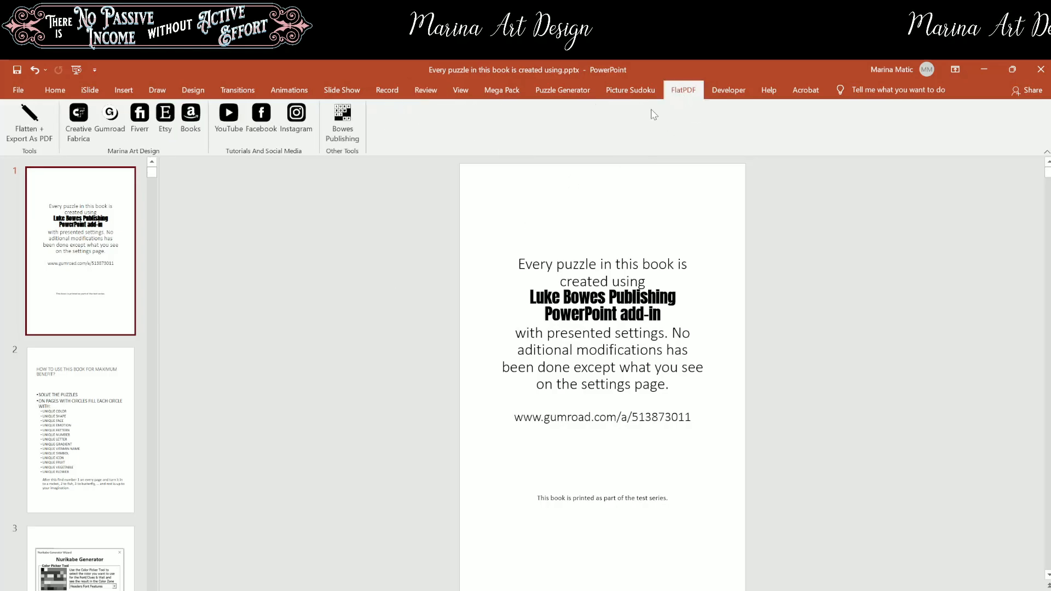
{"action": "mouse_move", "coordinate": [29, 120]}
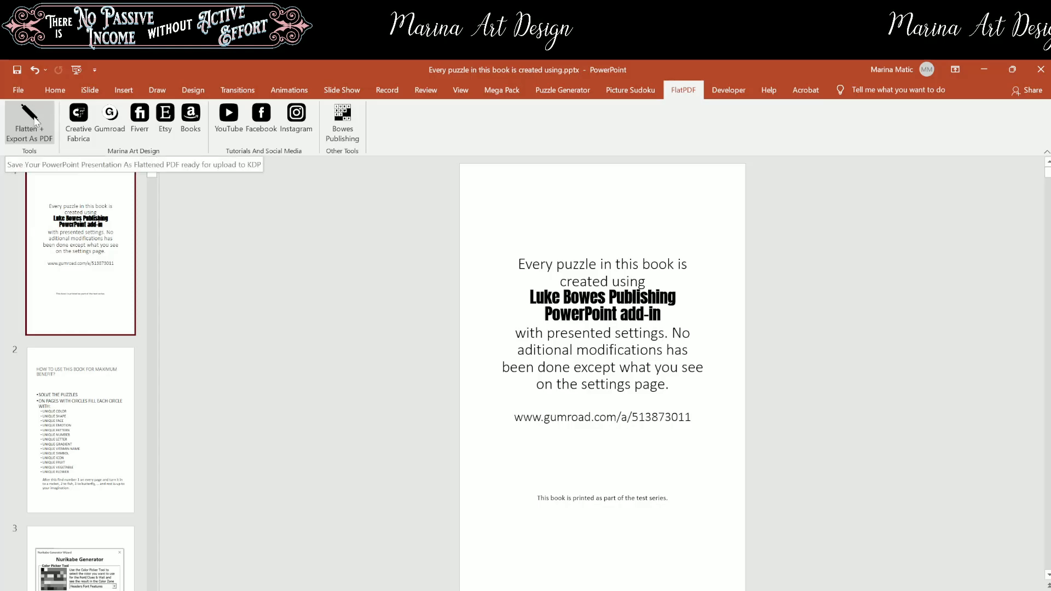
Step: Bring up Flatten + Export As PDF settings and review the available PDF printers
{"action": "left_click", "coordinate": [28, 122]}
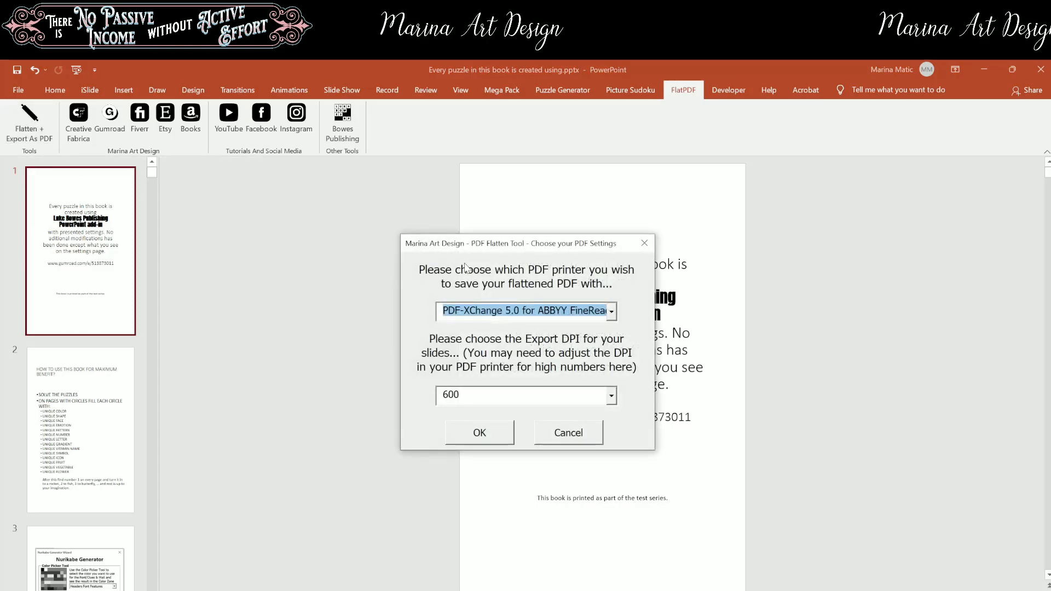
{"action": "left_click", "coordinate": [609, 310]}
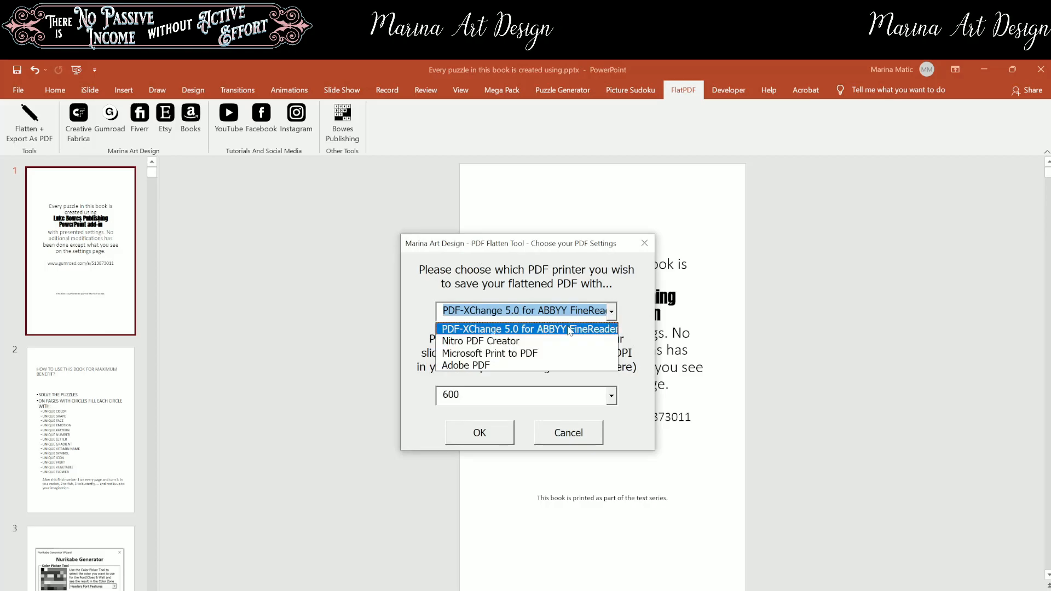
{"action": "mouse_move", "coordinate": [489, 354]}
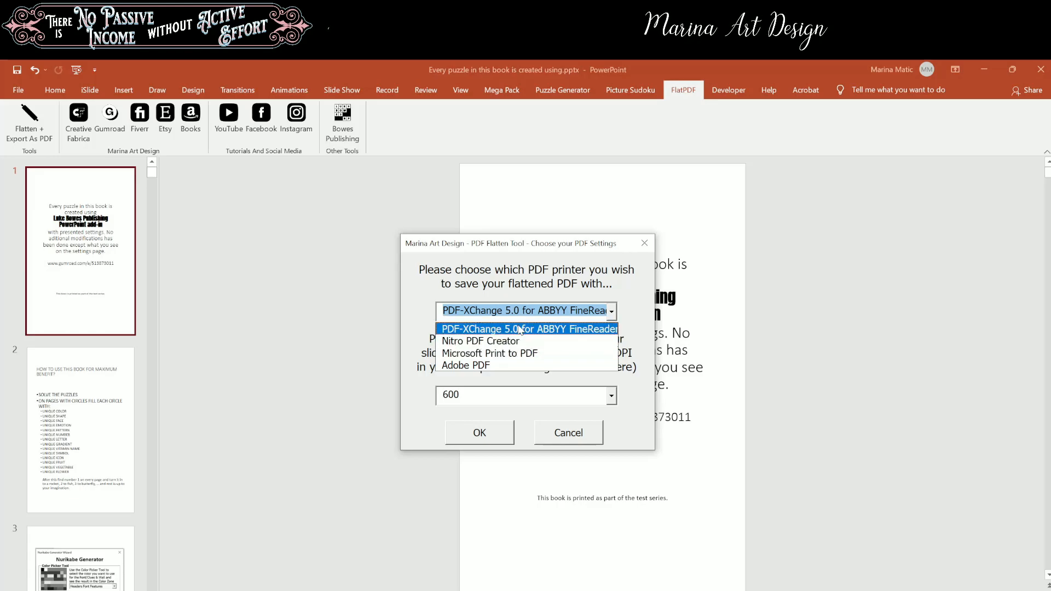
{"action": "mouse_move", "coordinate": [481, 340]}
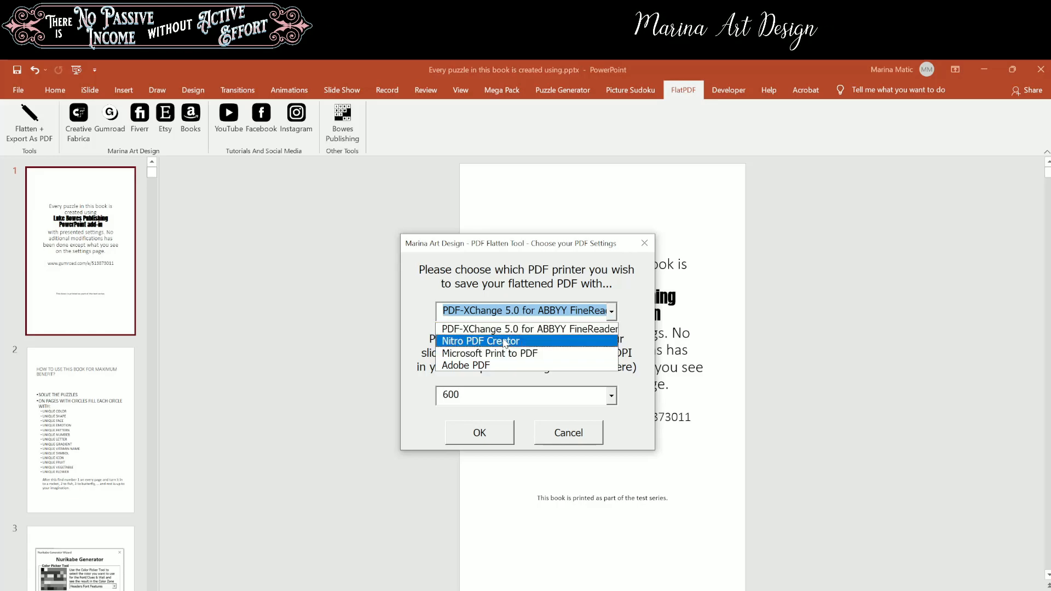
{"action": "mouse_move", "coordinate": [465, 364]}
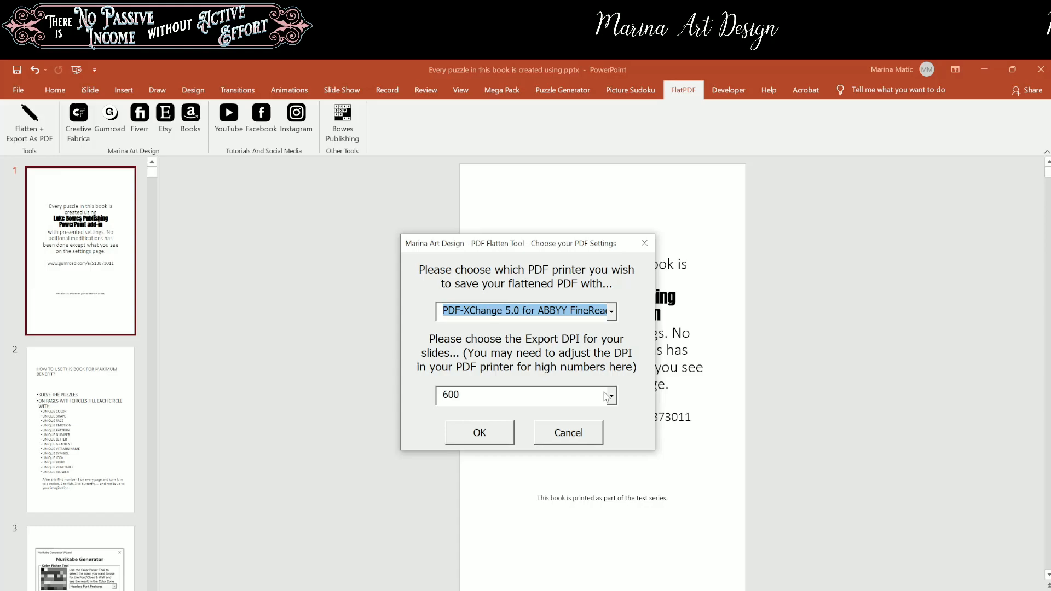
{"action": "mouse_move", "coordinate": [609, 401]}
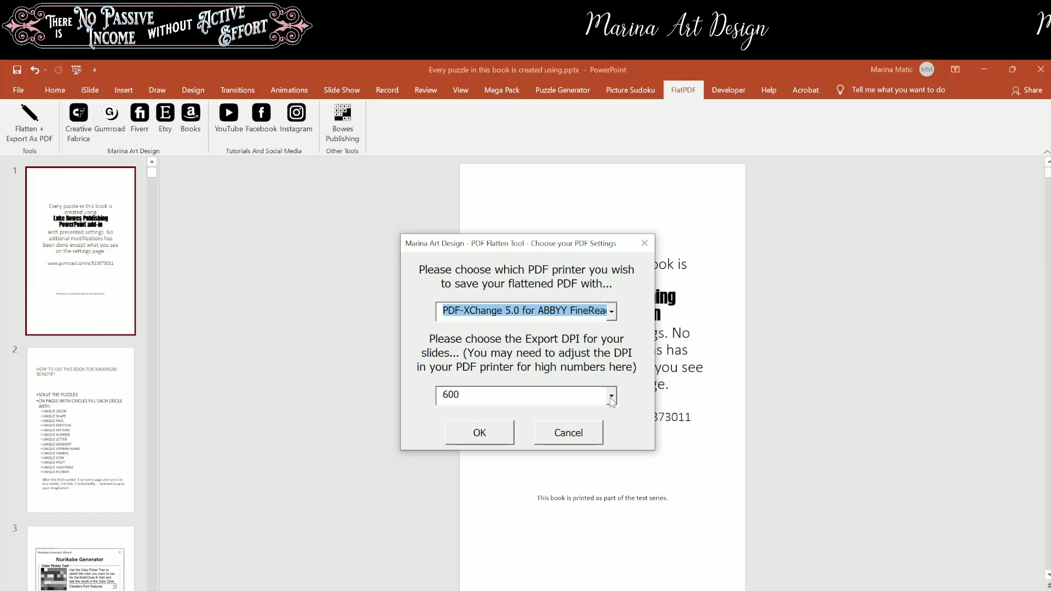
{"action": "left_click", "coordinate": [609, 395]}
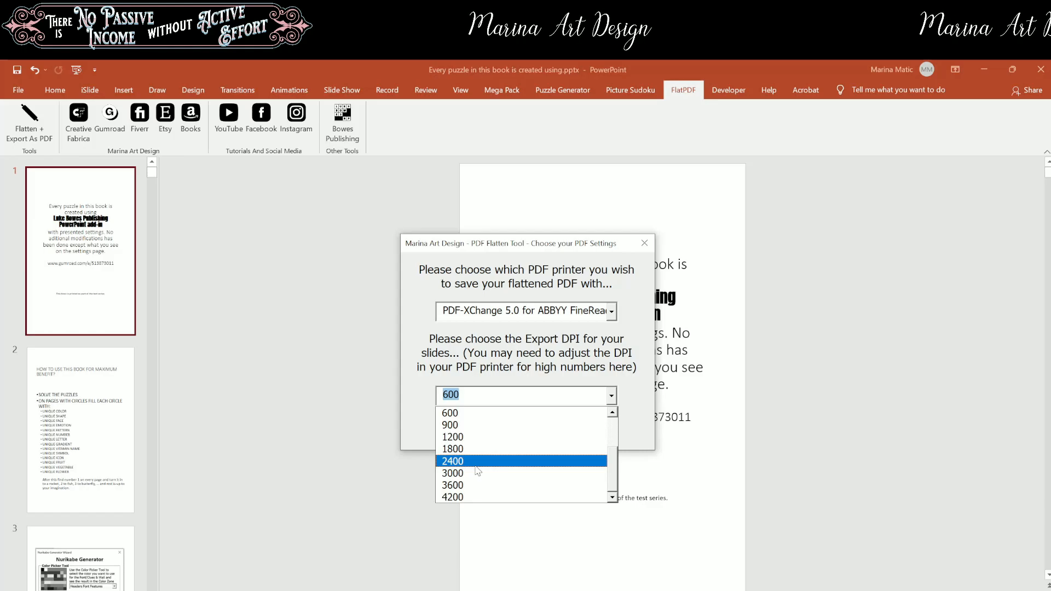
{"action": "mouse_move", "coordinate": [478, 412]}
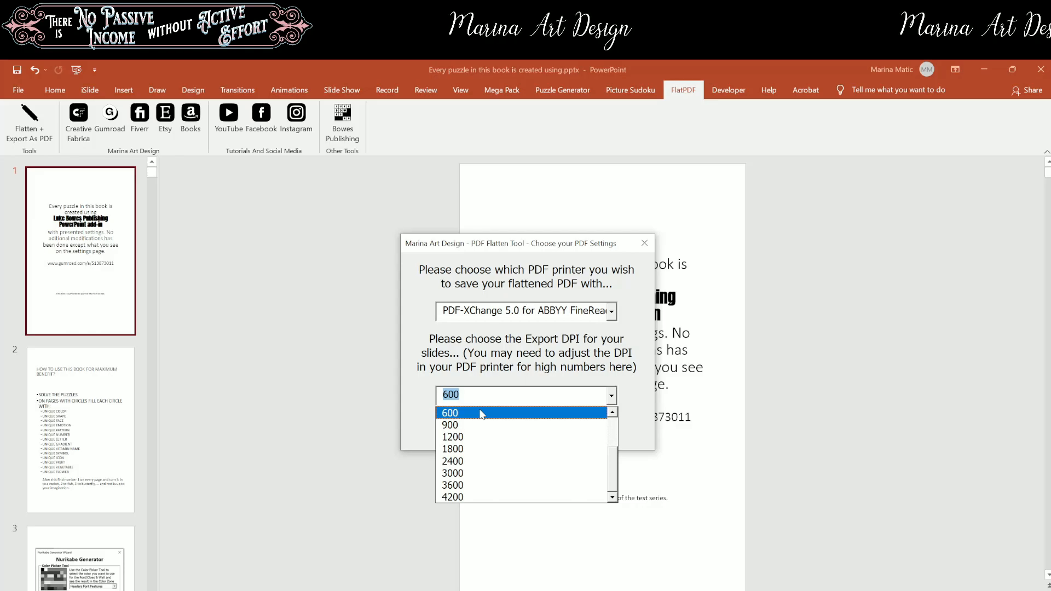
{"action": "mouse_move", "coordinate": [459, 437]}
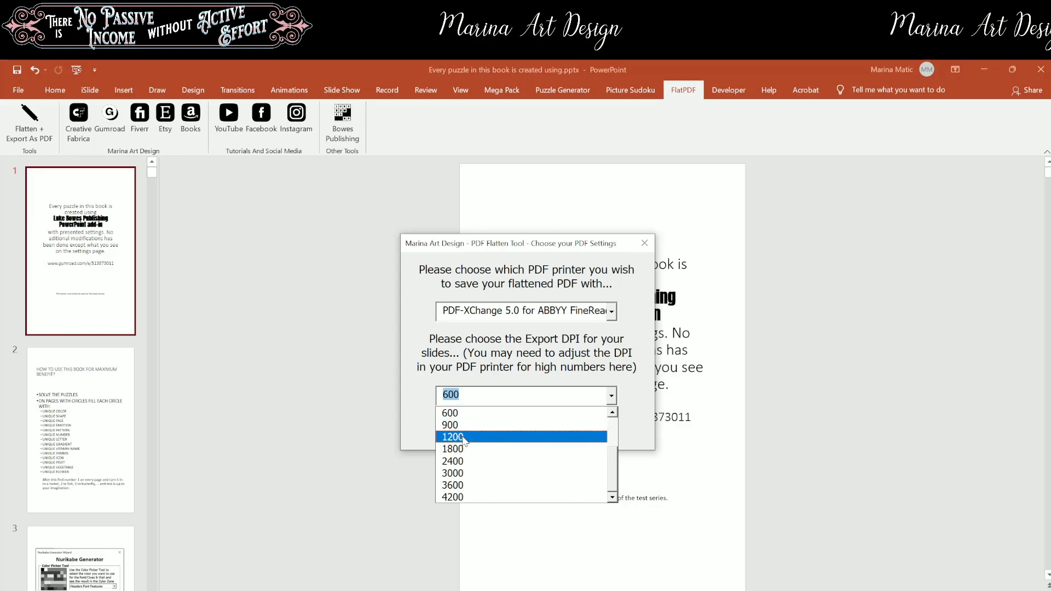
{"action": "mouse_move", "coordinate": [476, 444]}
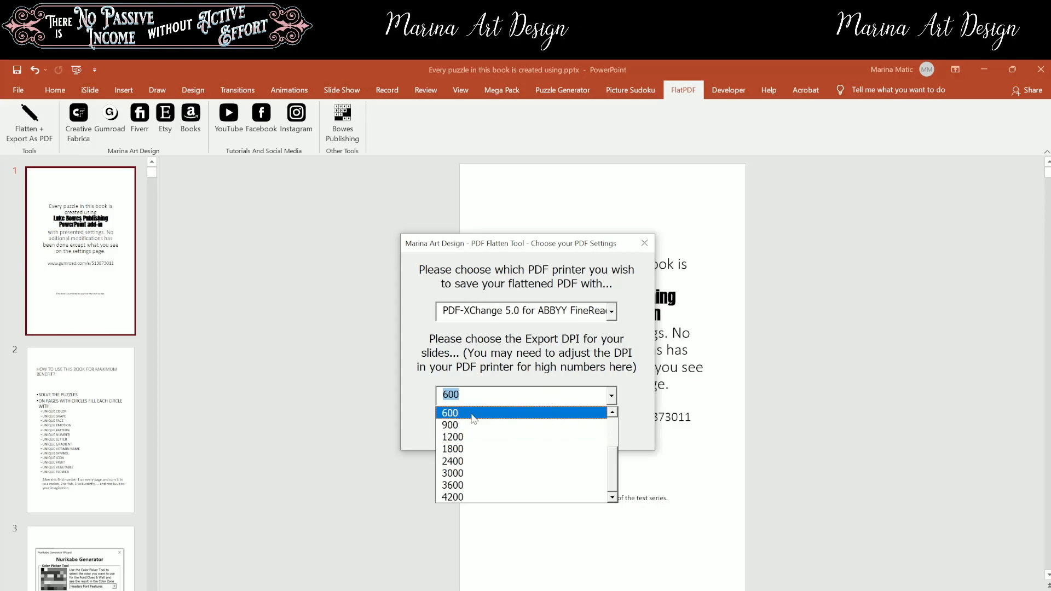
{"action": "mouse_move", "coordinate": [480, 419]}
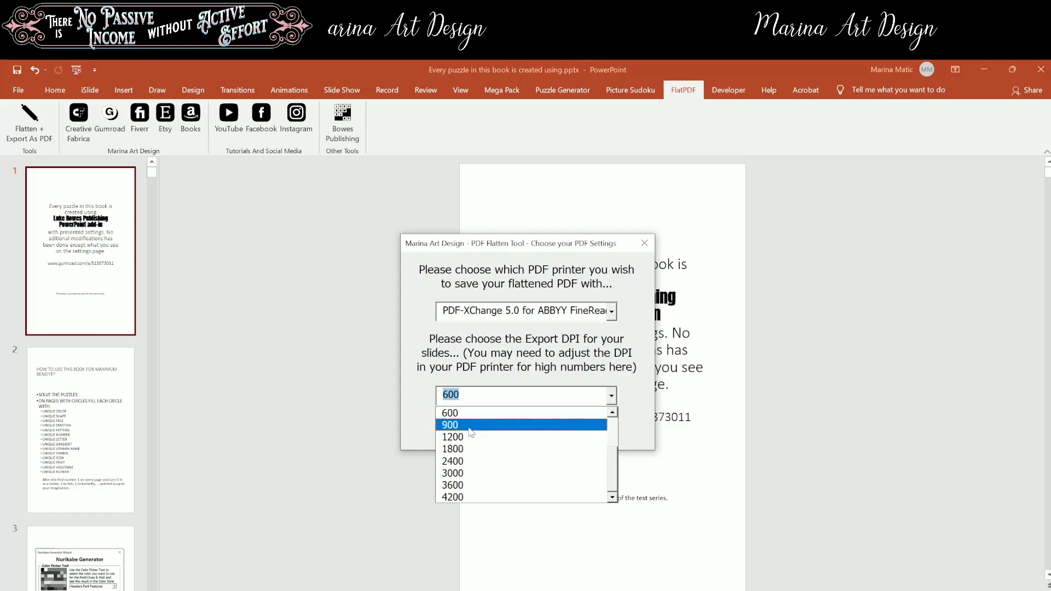
{"action": "mouse_move", "coordinate": [462, 437]}
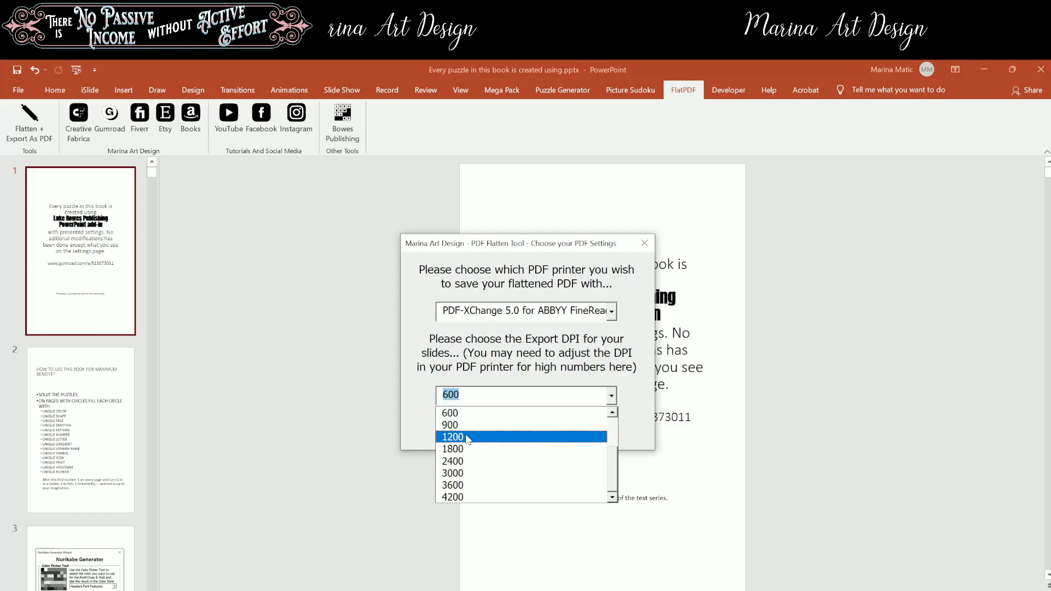
{"action": "mouse_move", "coordinate": [476, 425]}
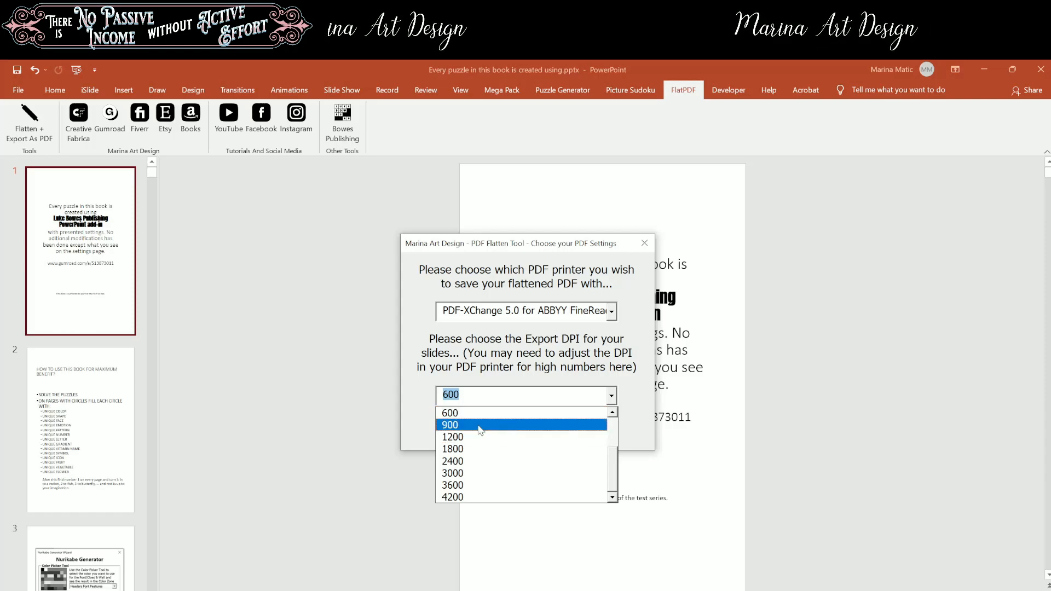
{"action": "left_click", "coordinate": [449, 413]}
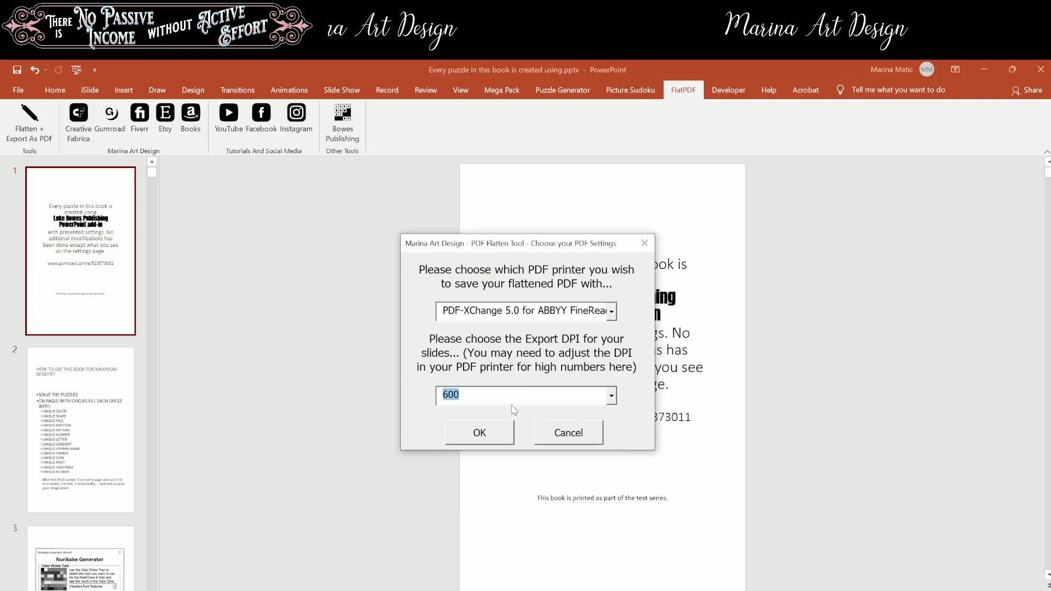
Step: Confirm the PDF Flatten Tool settings to start the 600 DPI export of 114 slides
{"action": "left_click", "coordinate": [478, 432]}
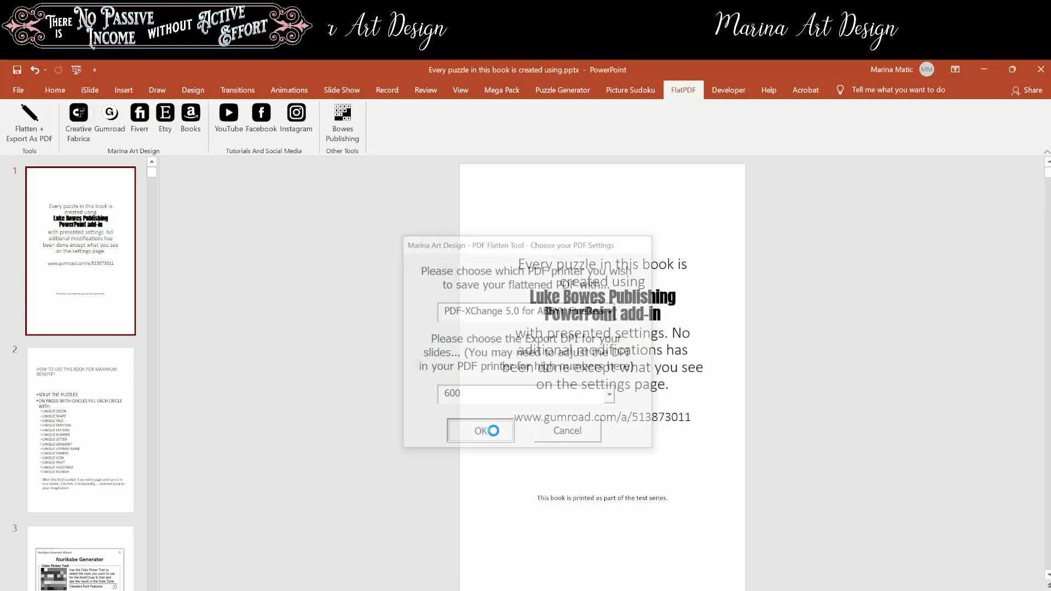
{"action": "left_click", "coordinate": [480, 430]}
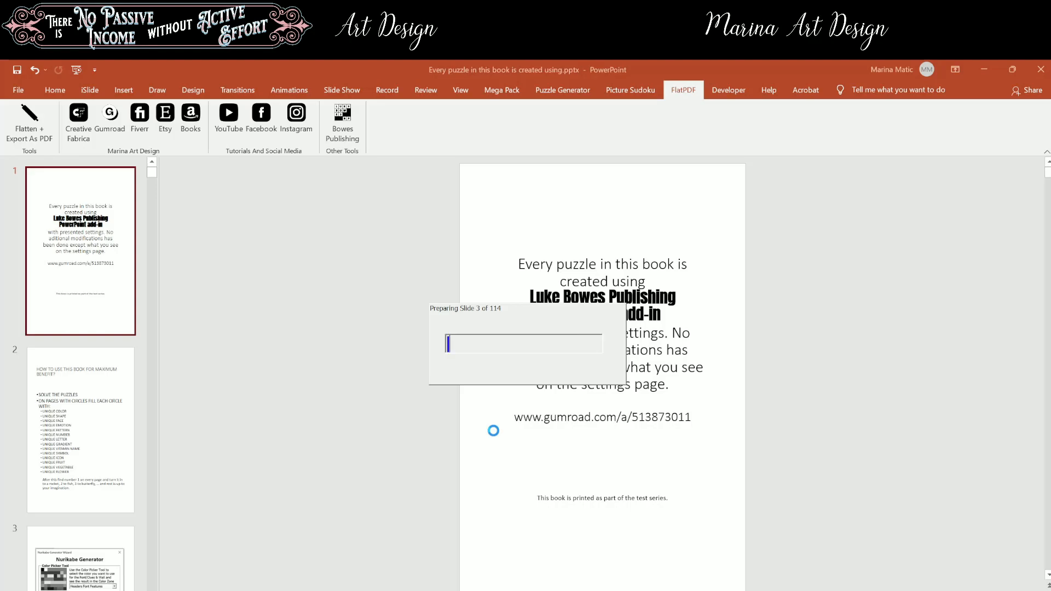